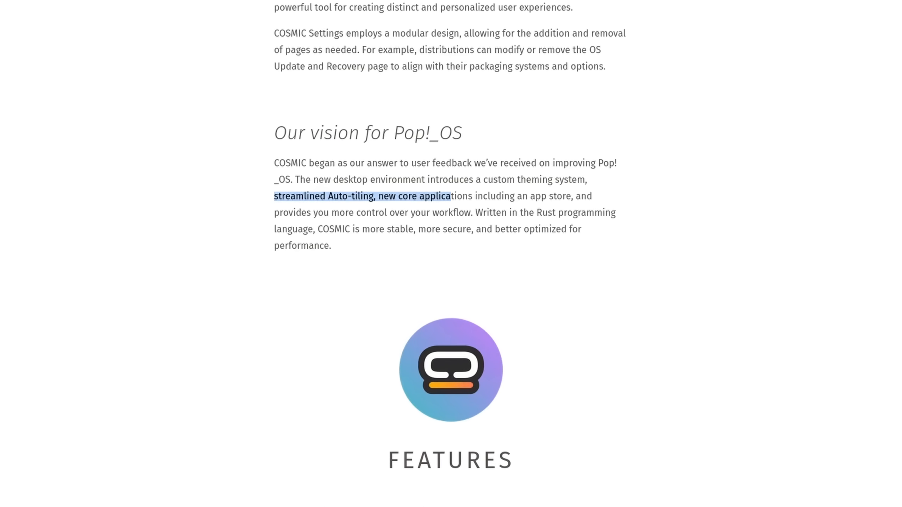
Scroll the COSMIC page past Enhanced Theming down to the Adaptable Windows auto-tiling section.
scroll(down, 3)
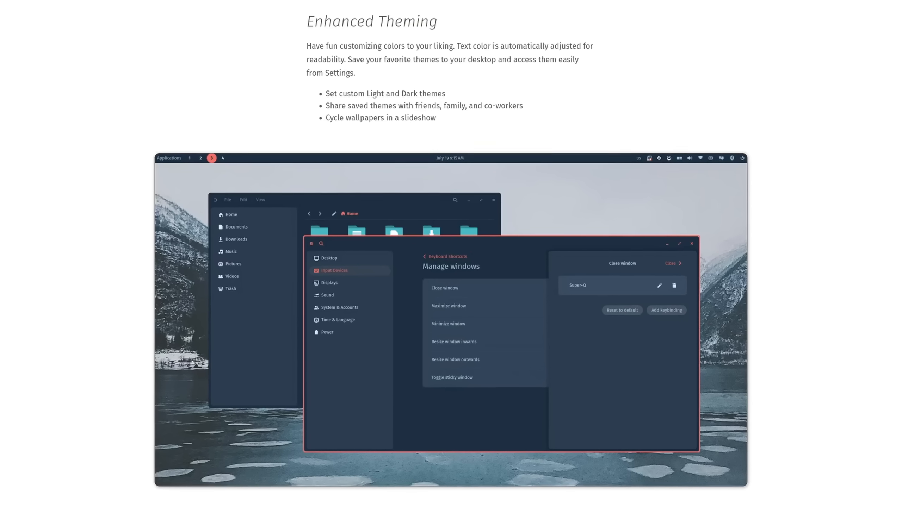
scroll(down, 3)
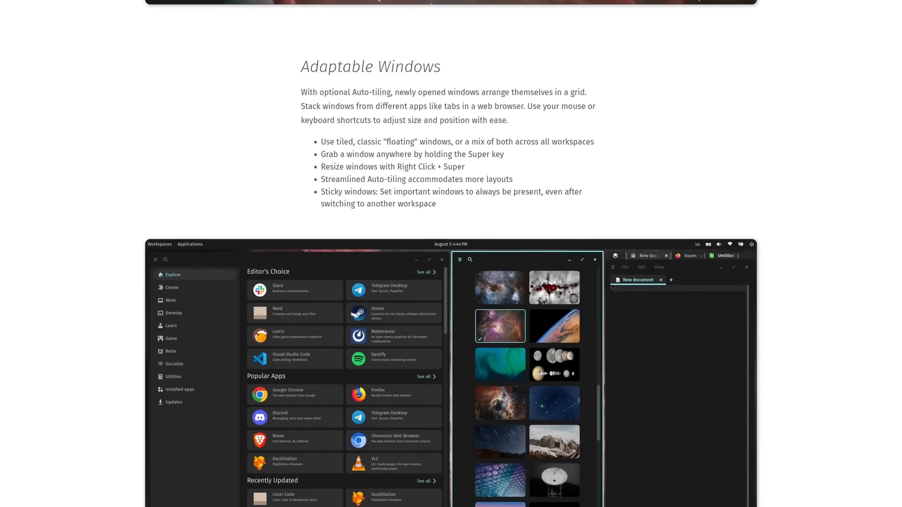
scroll(down, 3)
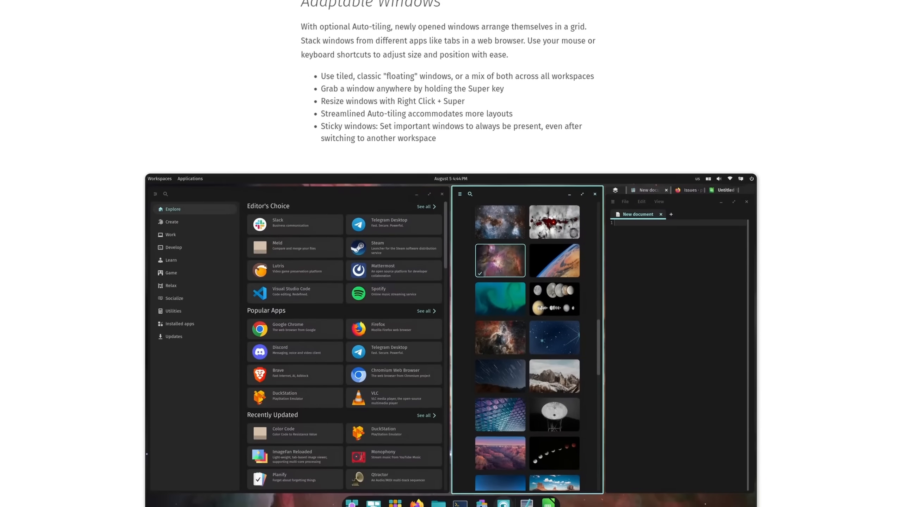
scroll(down, 3)
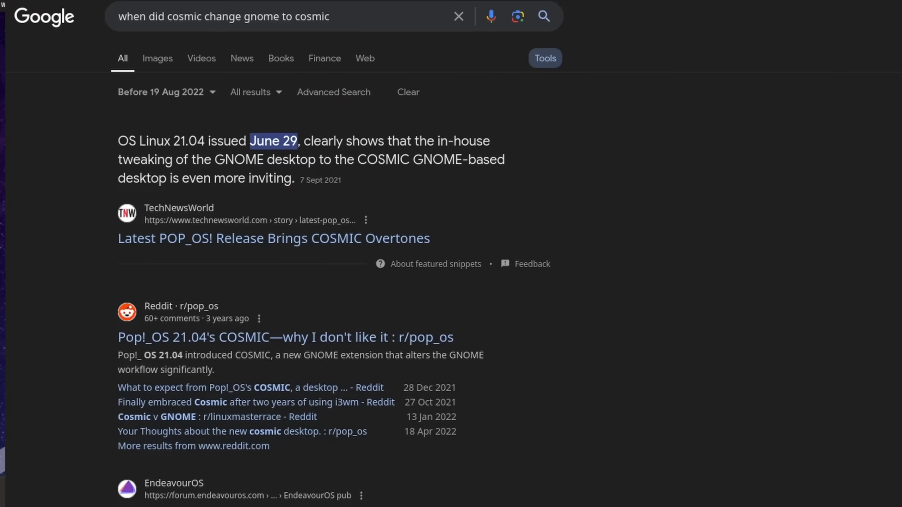
Scroll the Google results about Pop!_OS 21.04's COSMIC release and open a result.
scroll(down, 3)
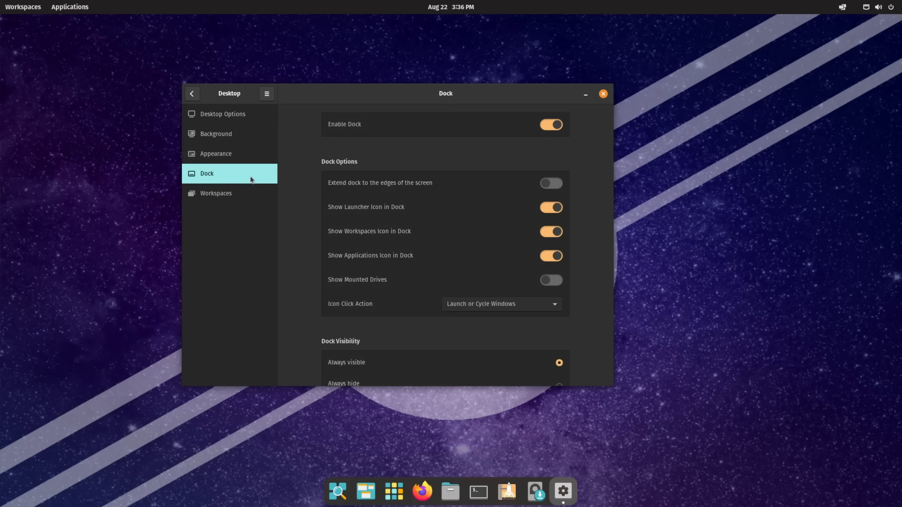
click(549, 183)
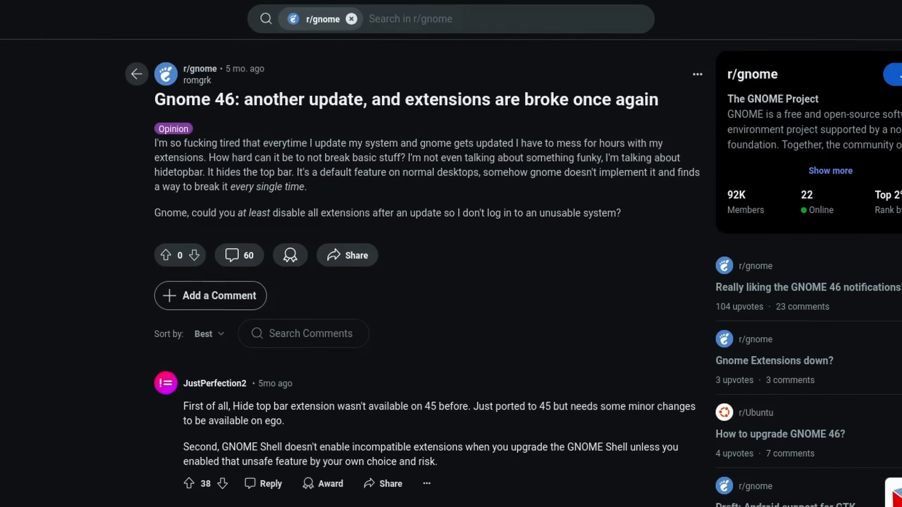
Scroll the r/gnome GNOME 46 extensions post down to its comments.
scroll(down, 3)
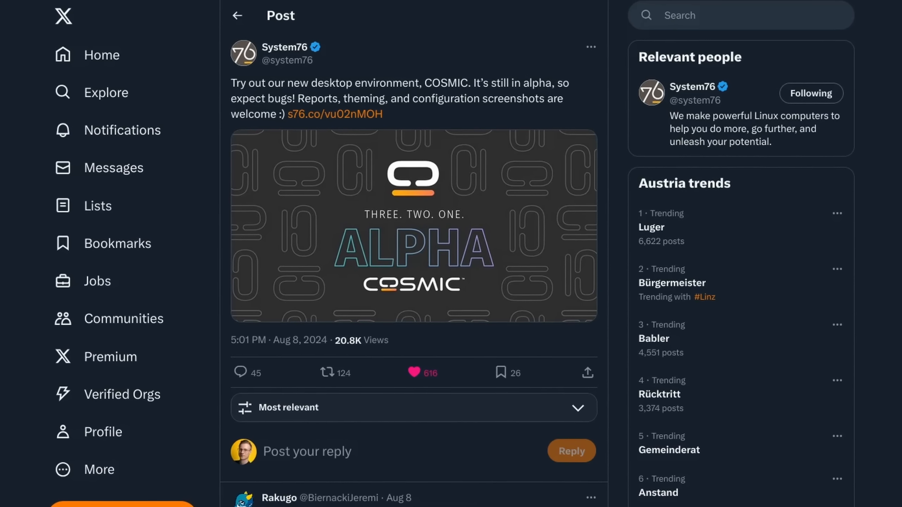
Open System76's tweet announcing the COSMIC alpha.
click(334, 114)
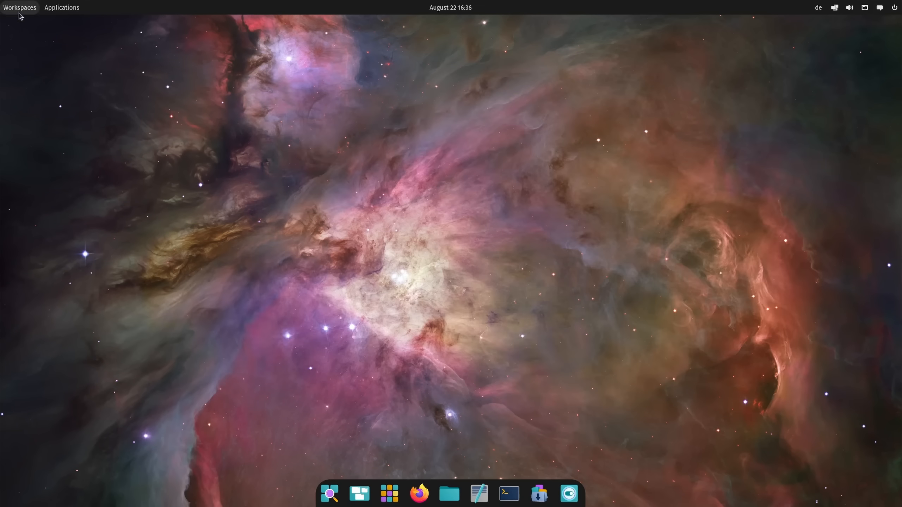
Show today's calendar from the panel clock and dismiss it.
click(19, 8)
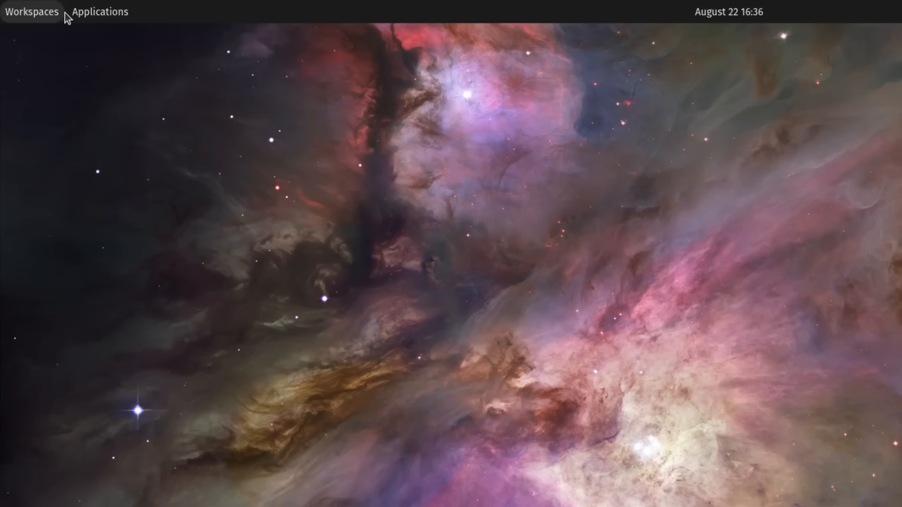
click(728, 12)
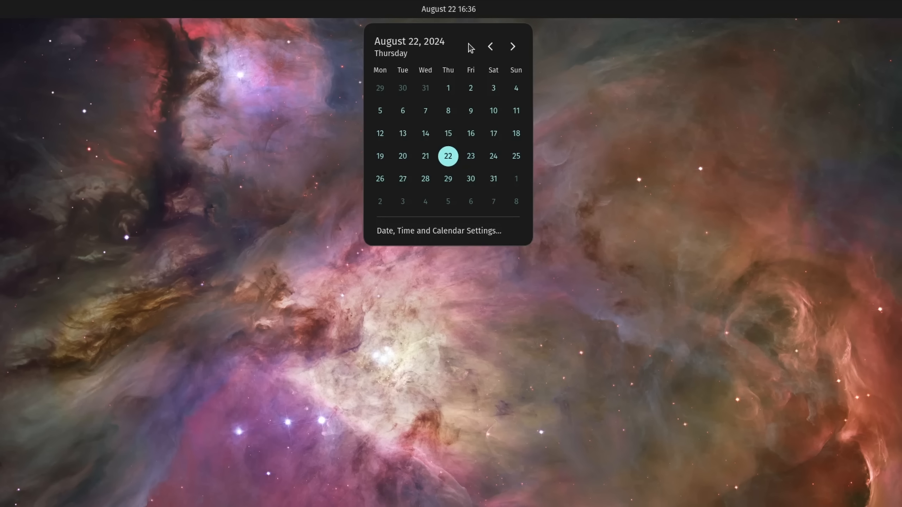
click(845, 9)
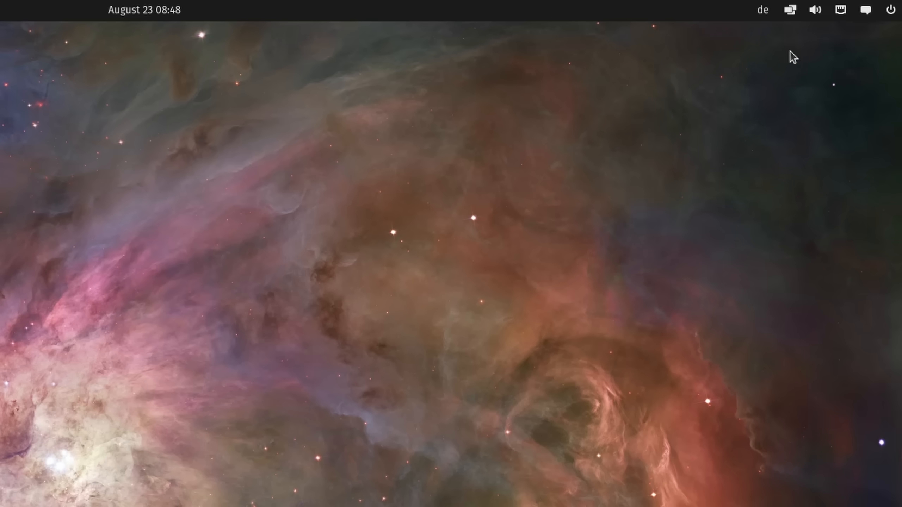
Switch the keyboard layout from German to Japanese and back to German.
click(762, 10)
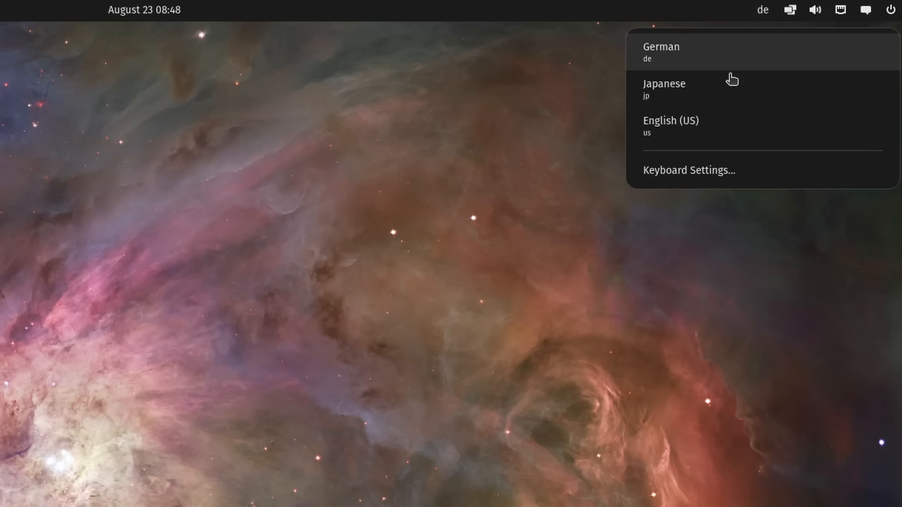
click(664, 89)
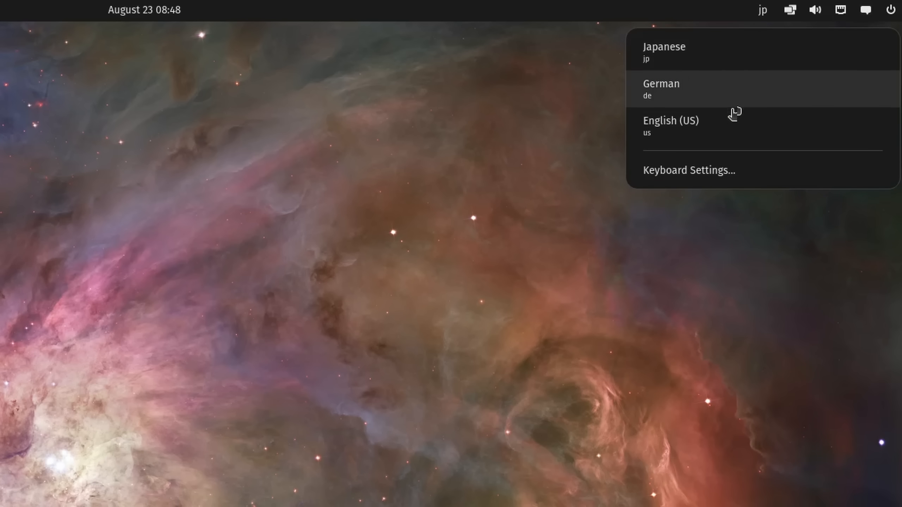
click(760, 9)
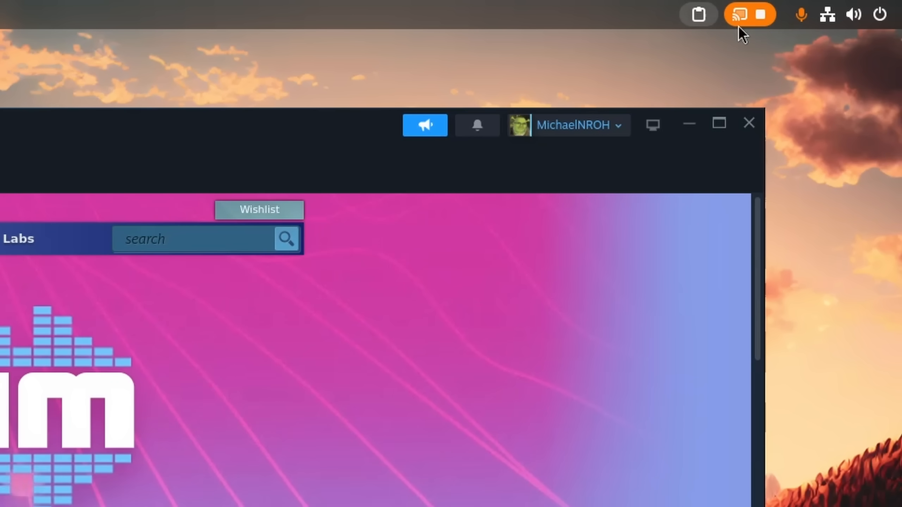
mouse_move(644, 26)
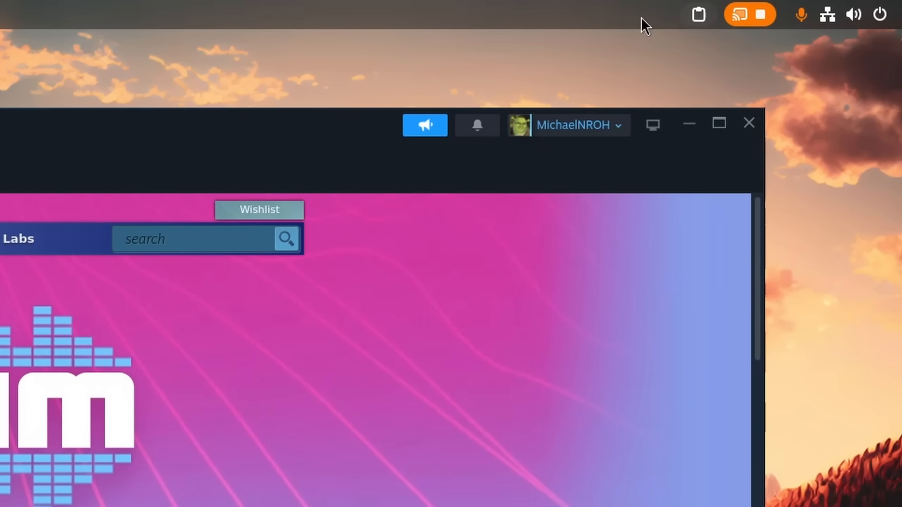
Show the GNOME quick settings toggles and expand the '1 Background App' entry.
click(748, 124)
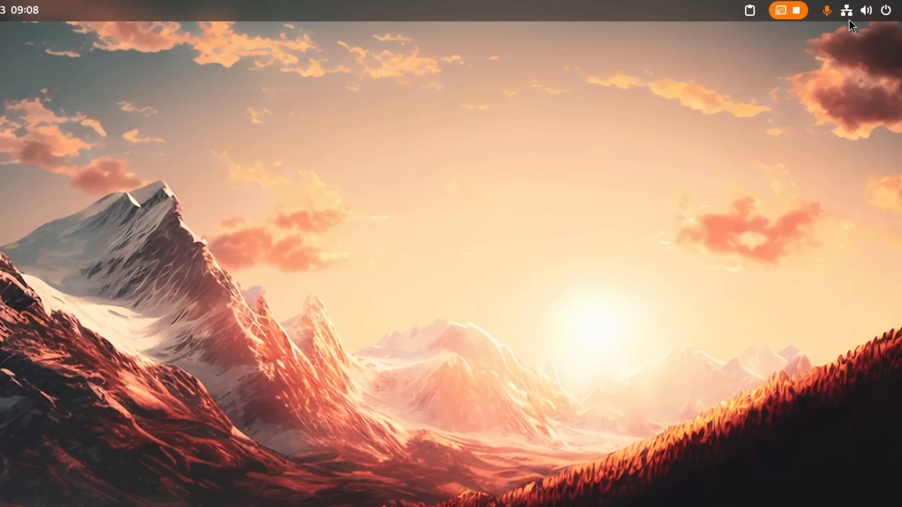
click(864, 10)
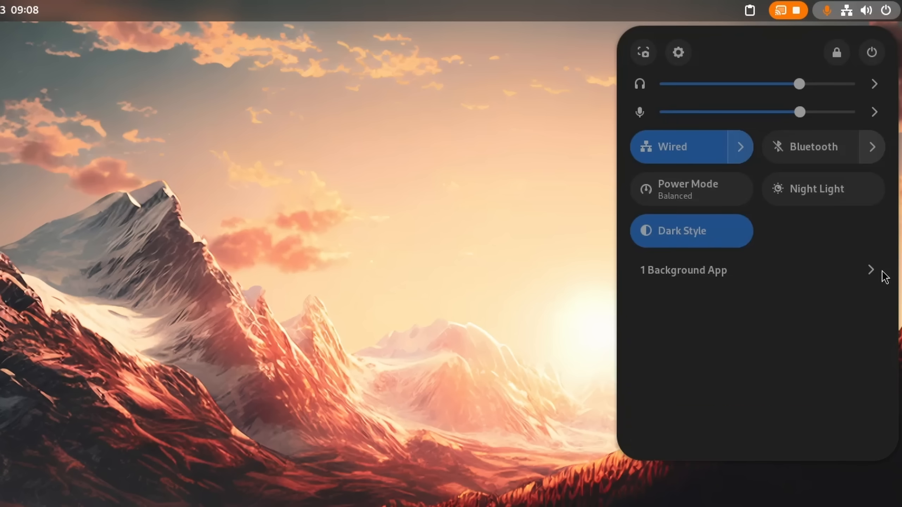
click(684, 270)
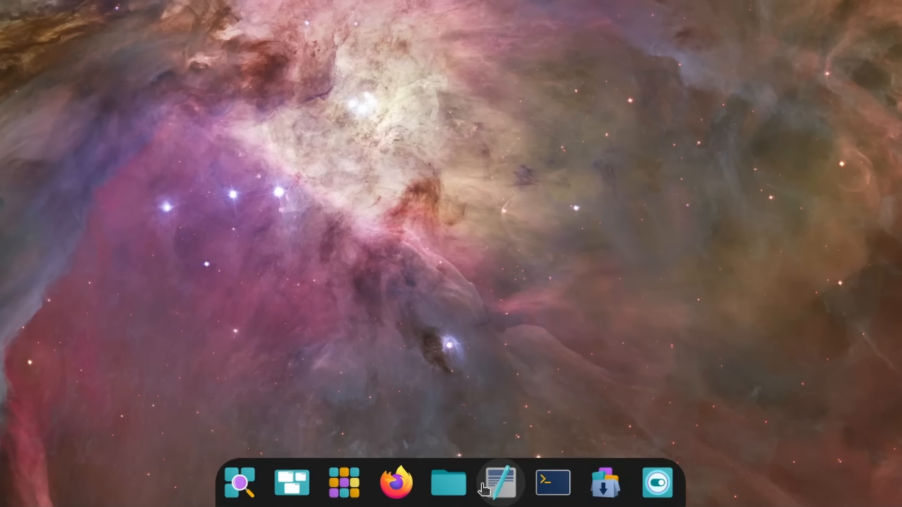
Preview the workspaces, then search the launcher for 'calcula' and compute 1236142+1285345.
click(291, 484)
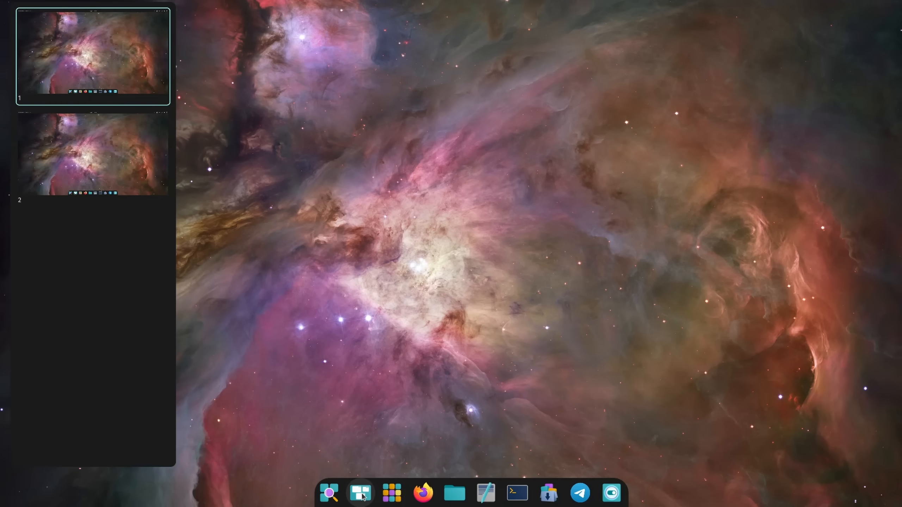
click(329, 493)
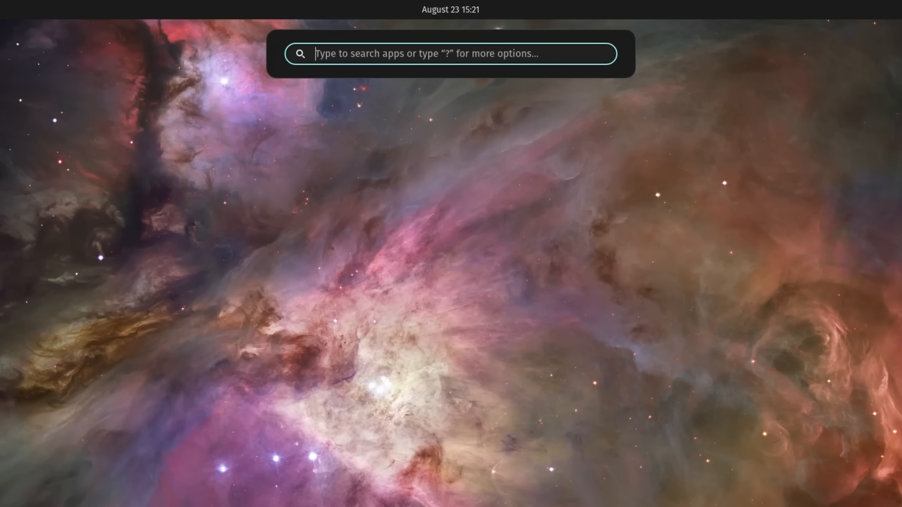
text(calcula)
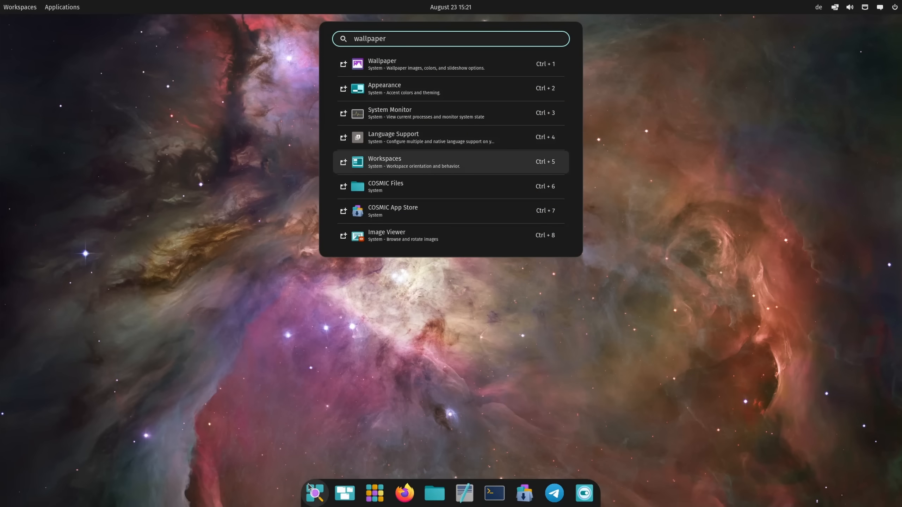
text(1236142+1285345)
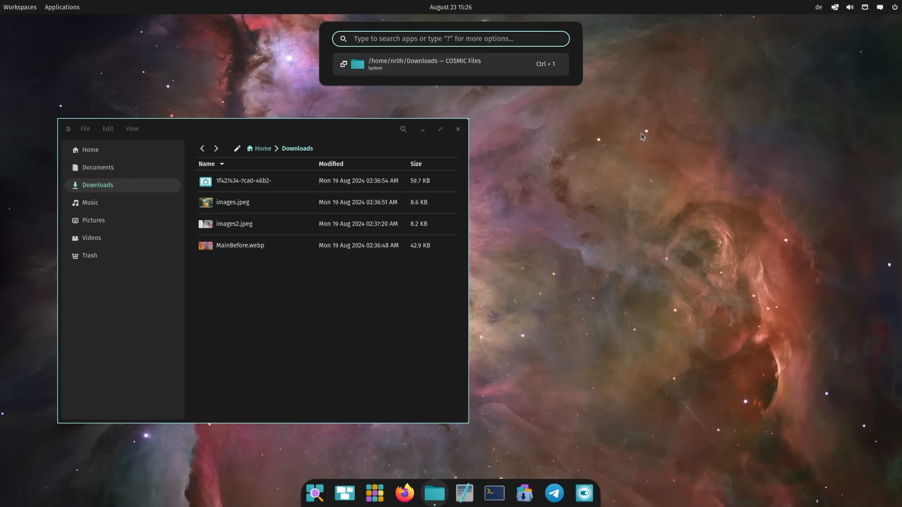
Search the launcher for 'Downloads' and bring up the folder in COSMIC Files.
text(Downloads)
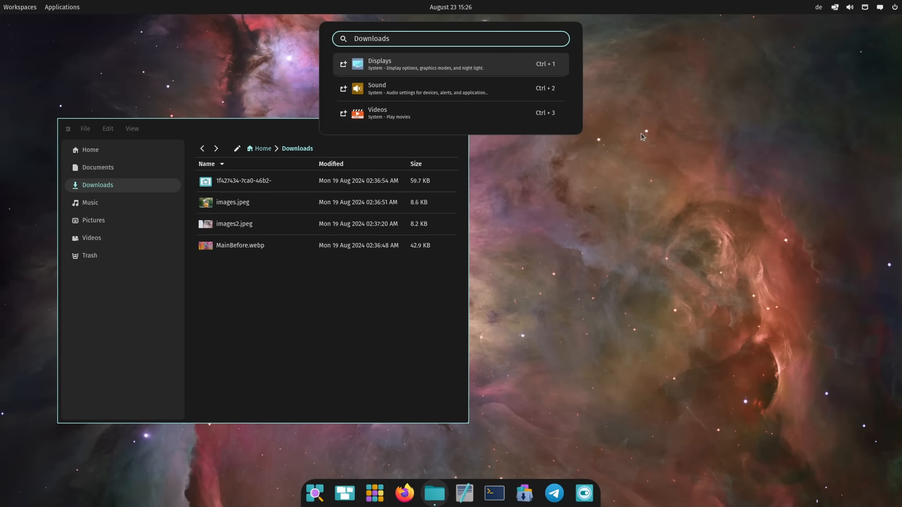
click(61, 7)
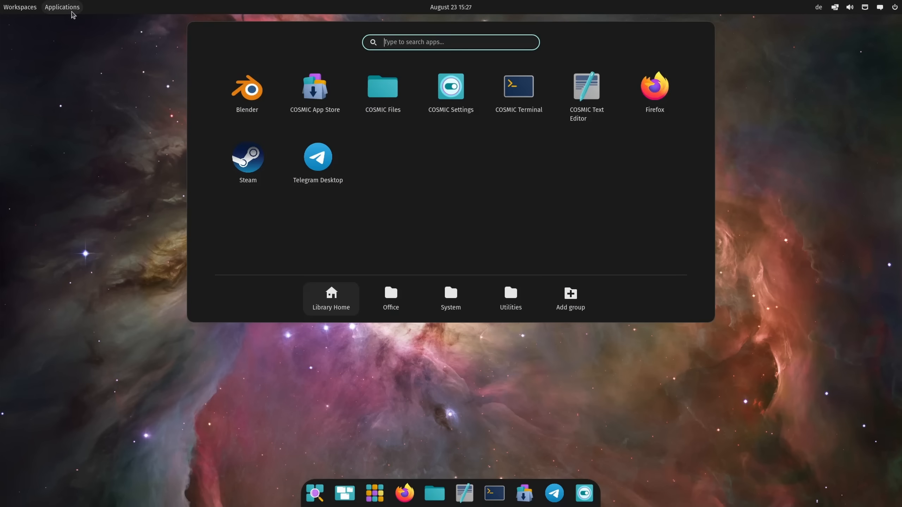
mouse_move(374, 494)
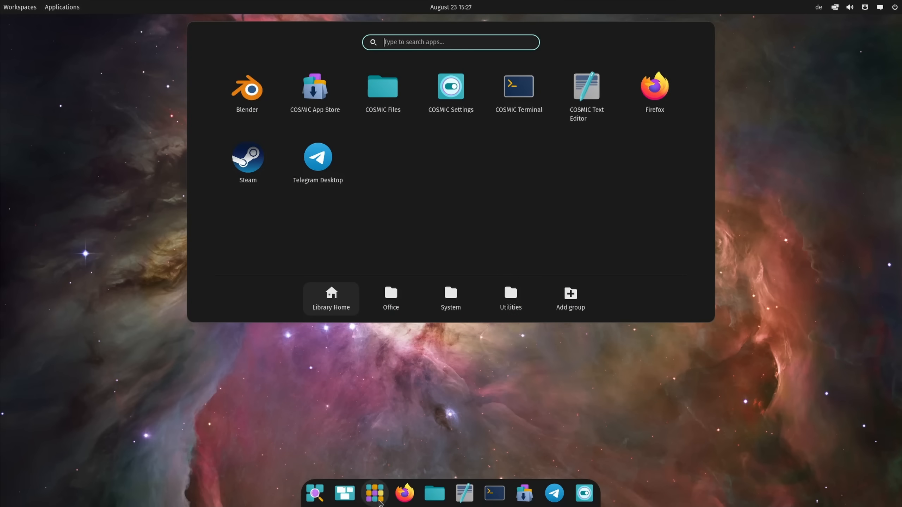
Toggle the app library showing Blender, Firefox, Steam and the COSMIC apps.
click(19, 7)
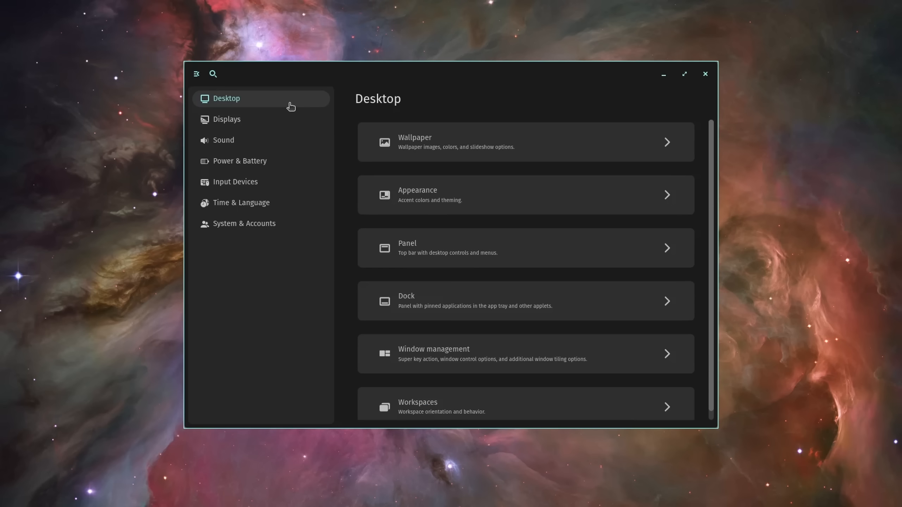
mouse_move(412, 293)
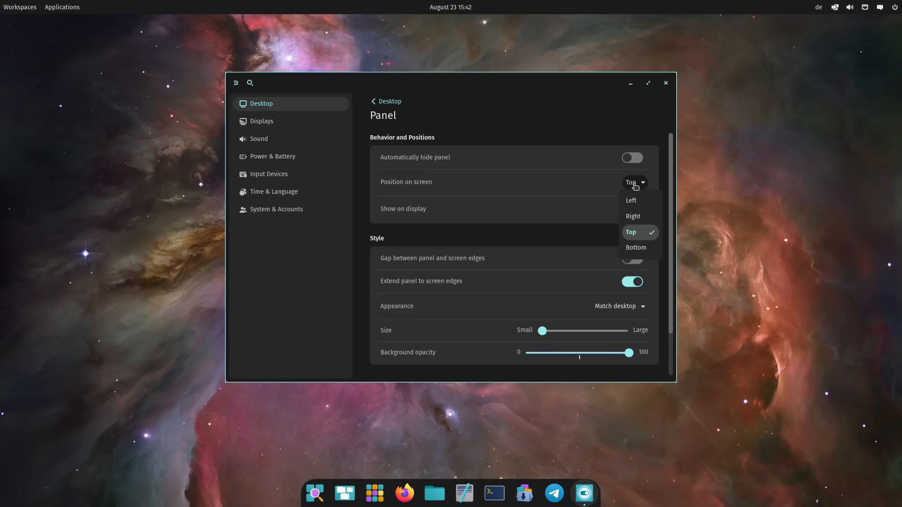
Expand the panel's 'Position on screen' choices: Left, Right, Top, Bottom.
click(631, 200)
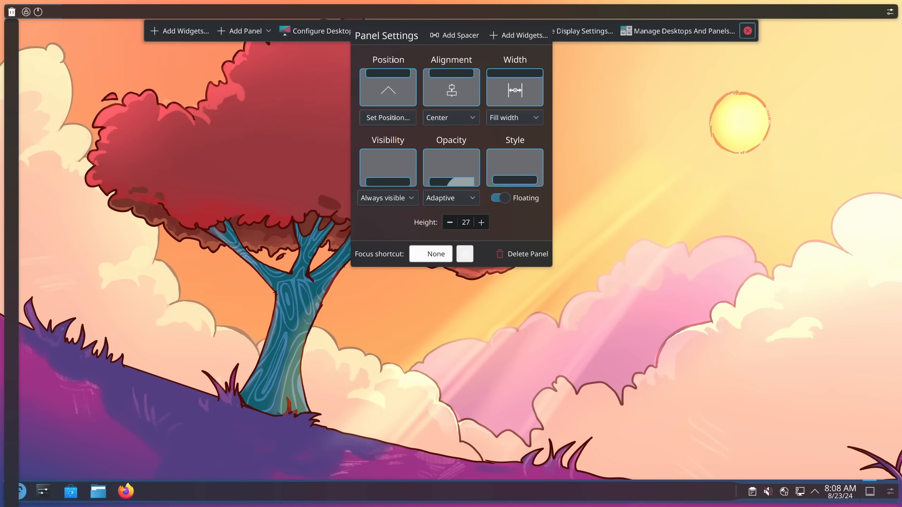
Finish panel editing and bring up the Icons-only Task Manager's configuration options.
click(746, 31)
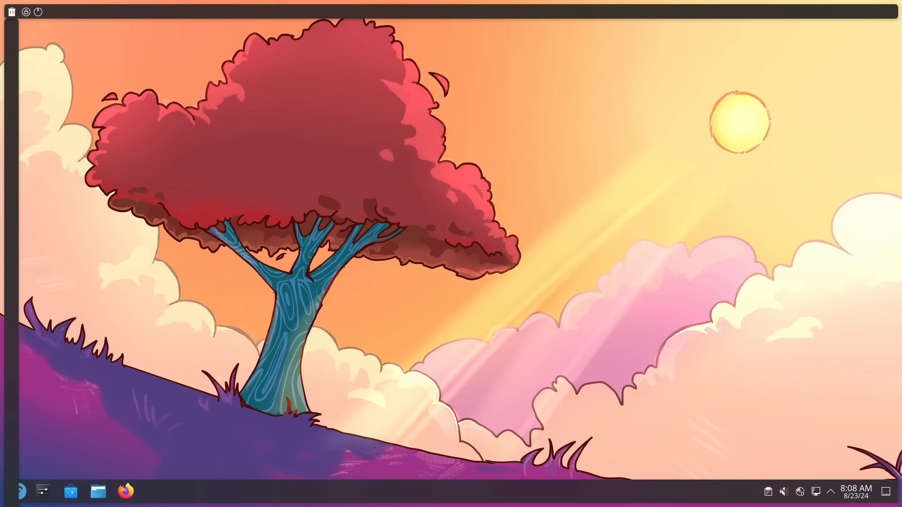
right_click(43, 491)
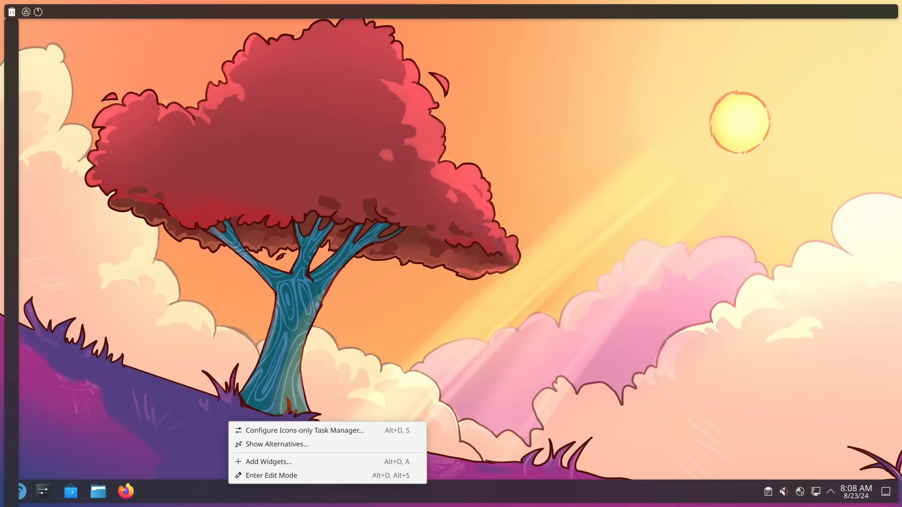
click(305, 431)
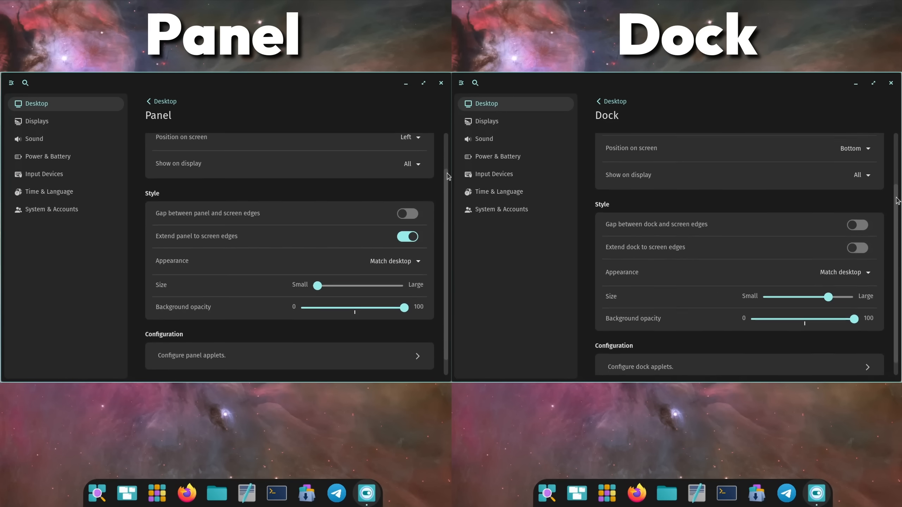
Extend the dock to the screen edges and review the Dock visibility toggle.
click(289, 355)
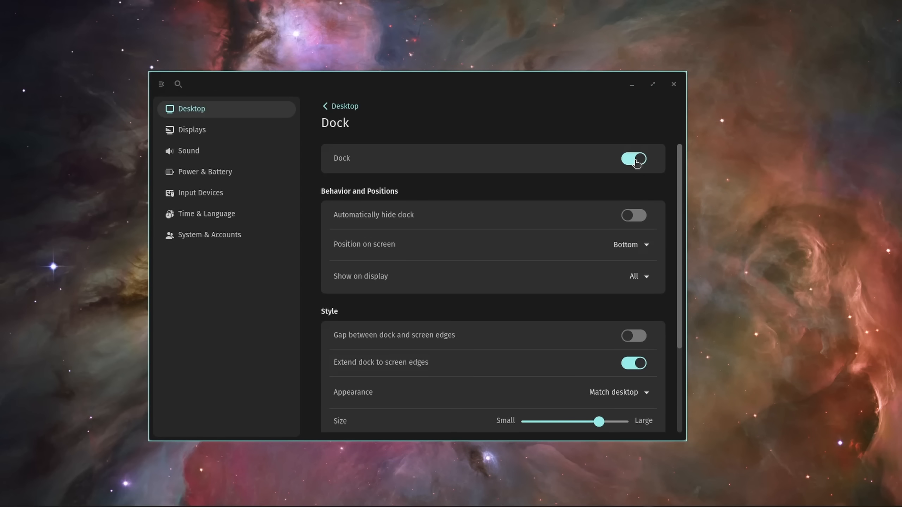
click(340, 105)
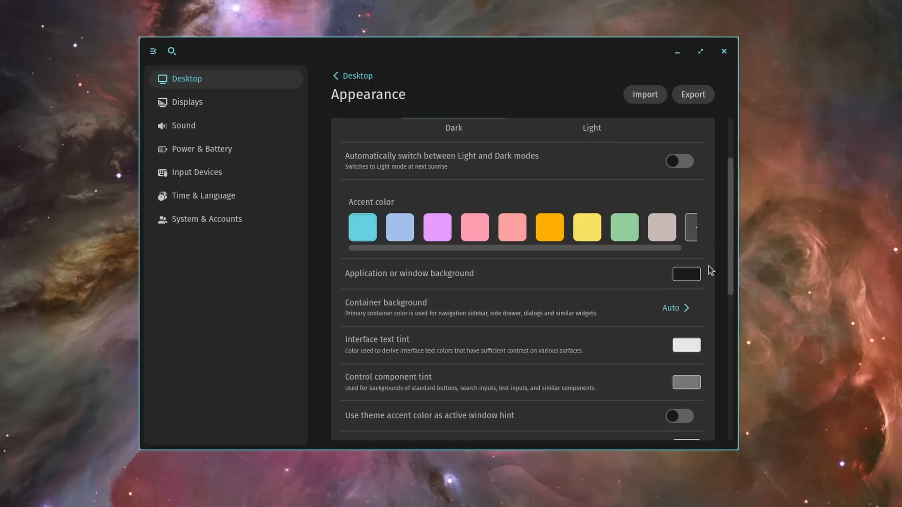
Pick the olive #625C3E swatch for the application window background and close the picker.
click(686, 274)
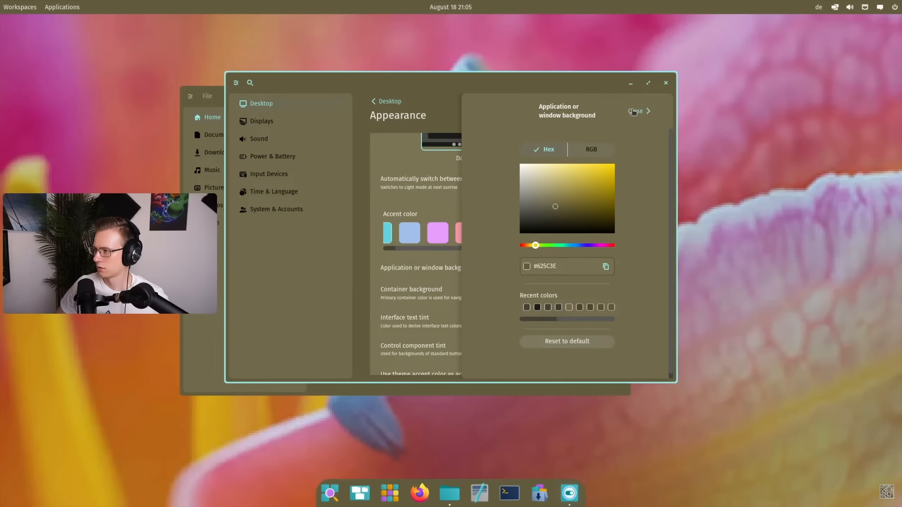
click(635, 111)
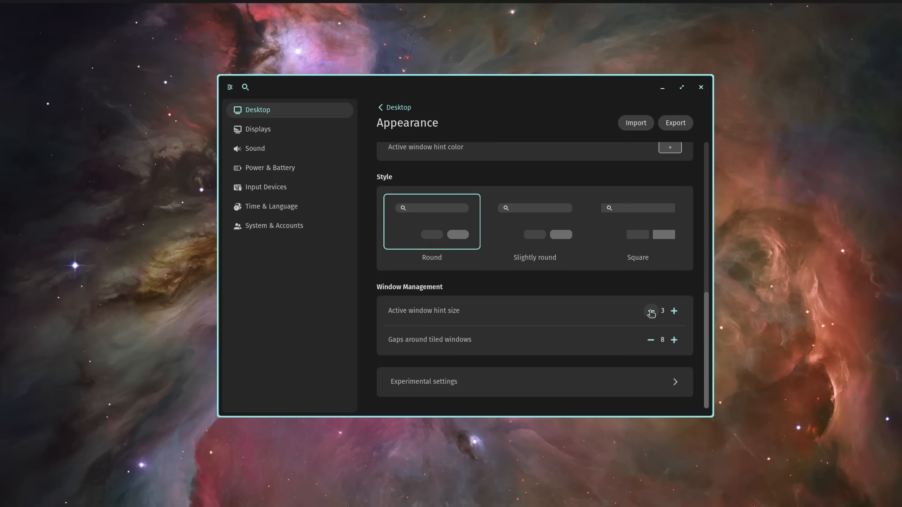
Reduce the active window hint size to 0, removing the focused-window outline.
click(650, 311)
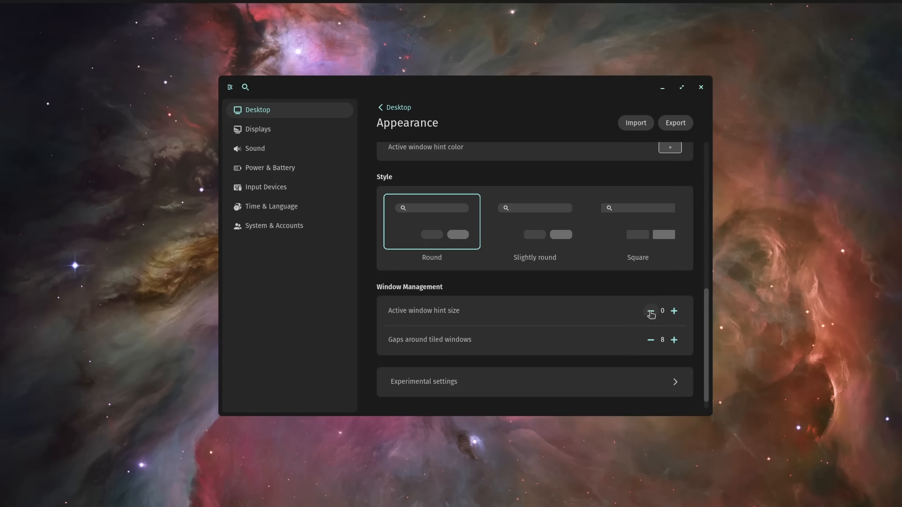
mouse_move(709, 414)
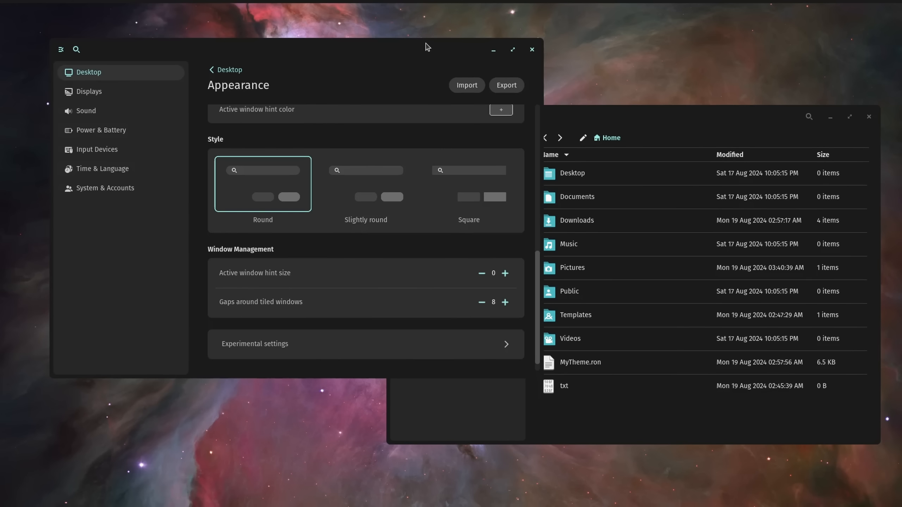
mouse_move(535, 108)
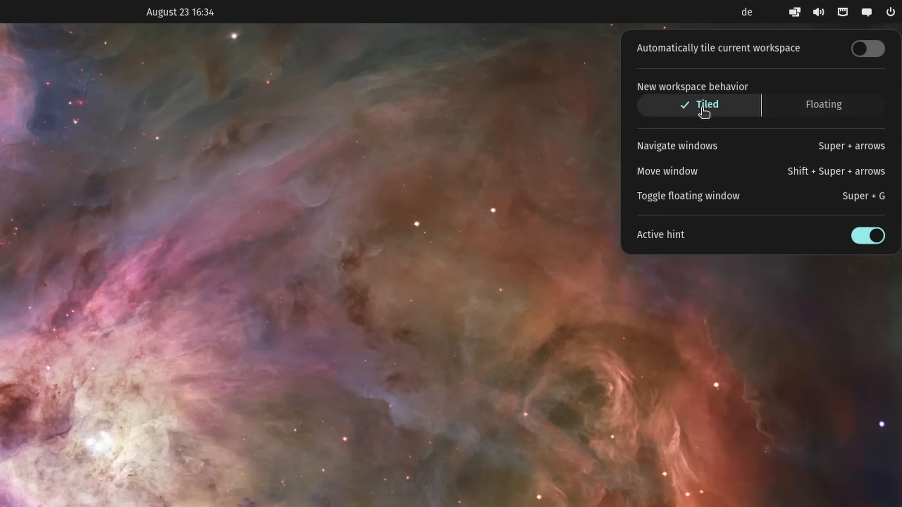
Choose Tiled for new workspaces, then stack the browser with Settings and fill the empty tile.
click(823, 105)
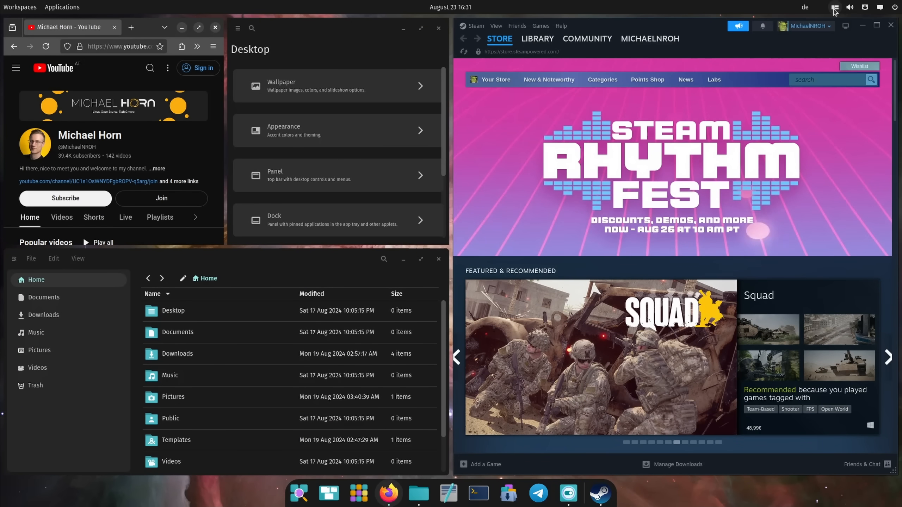
click(493, 79)
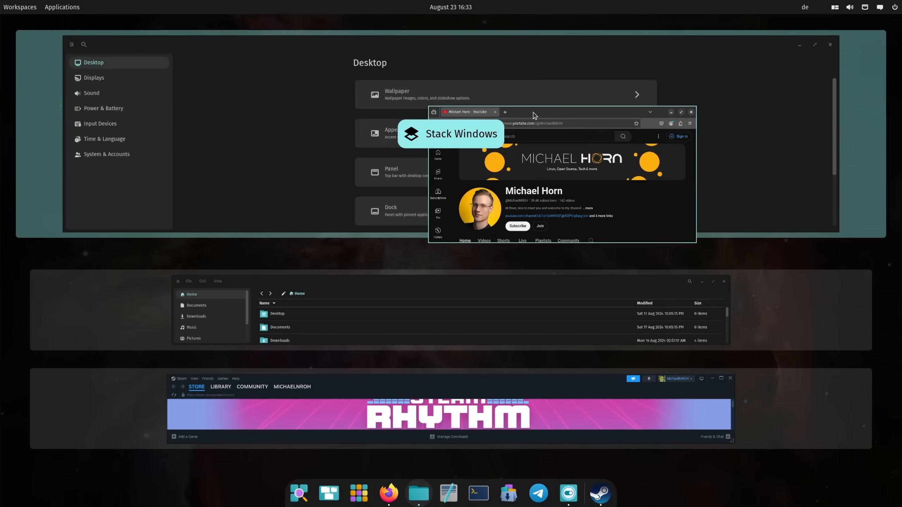
click(451, 133)
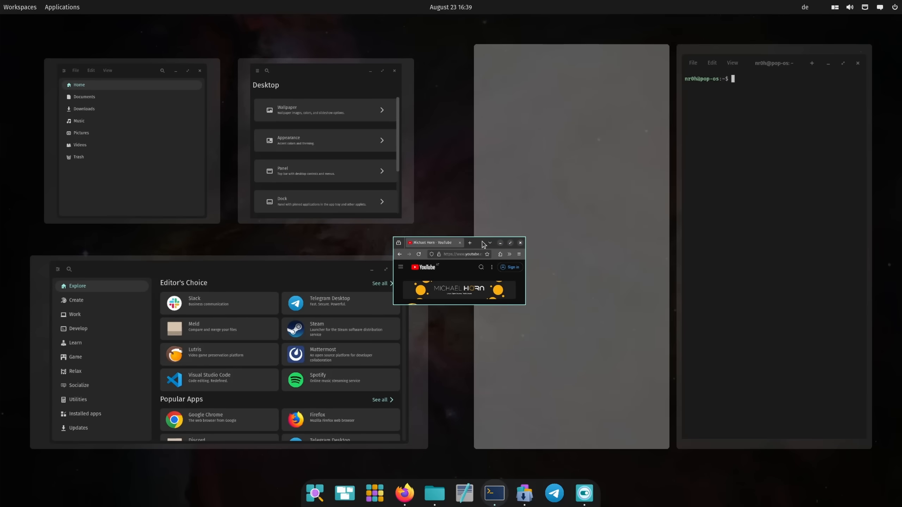
click(509, 243)
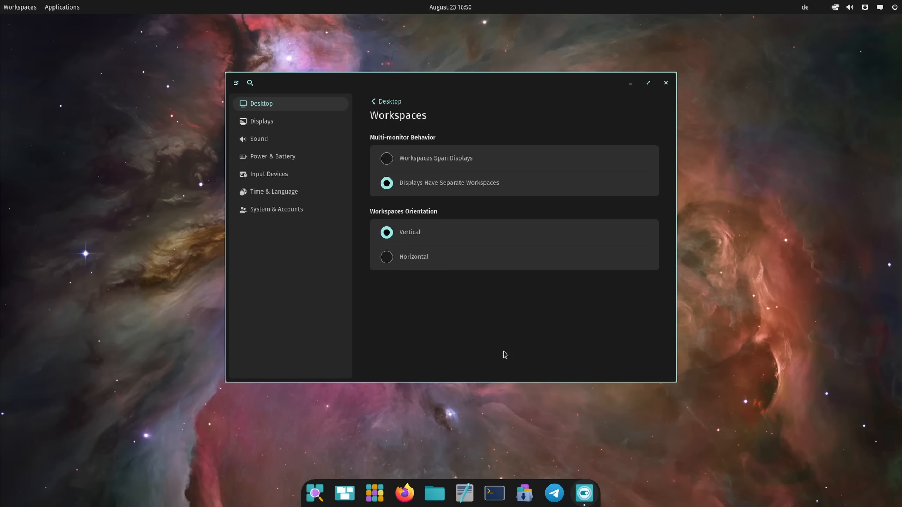
On the Displays page keep 60 Hz refresh and list the 50%-200% scale choices.
click(386, 256)
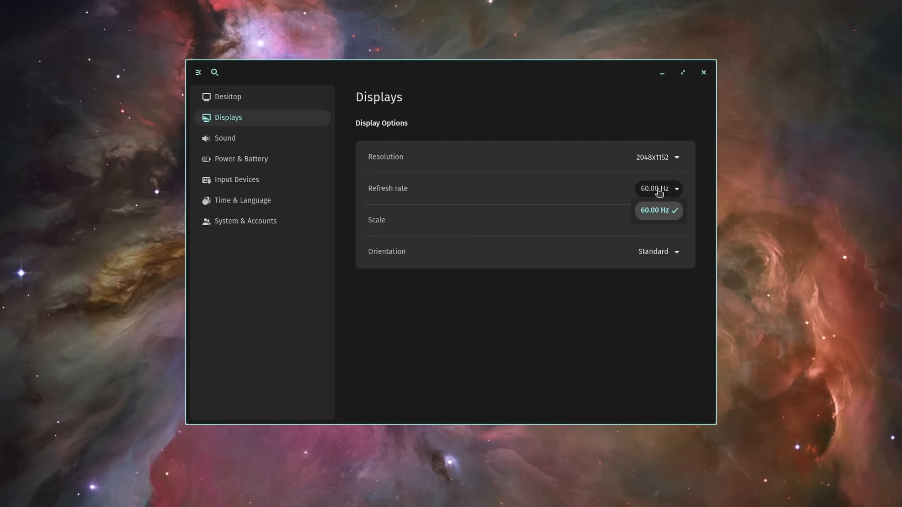
click(658, 210)
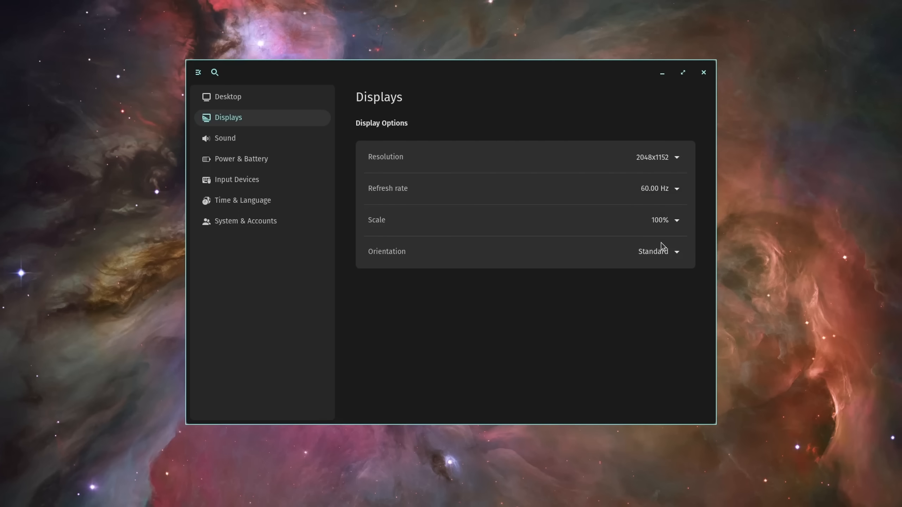
click(665, 220)
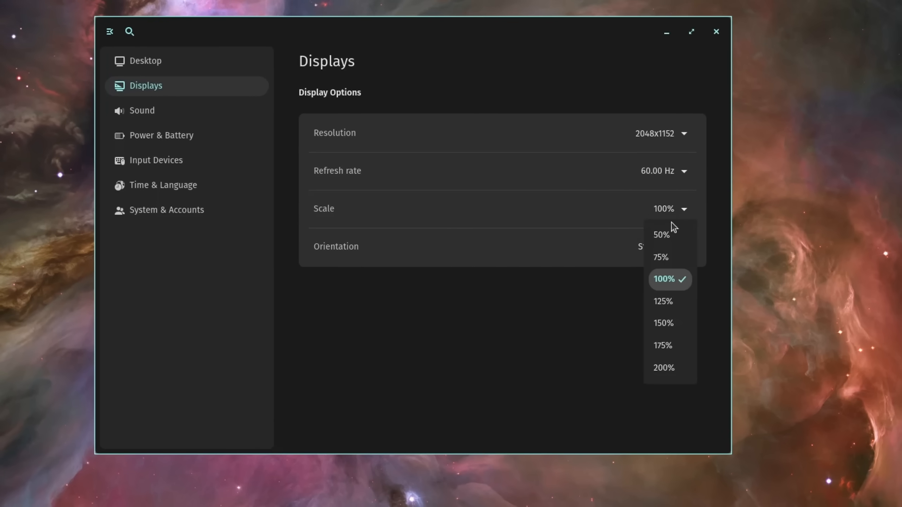
mouse_move(669, 323)
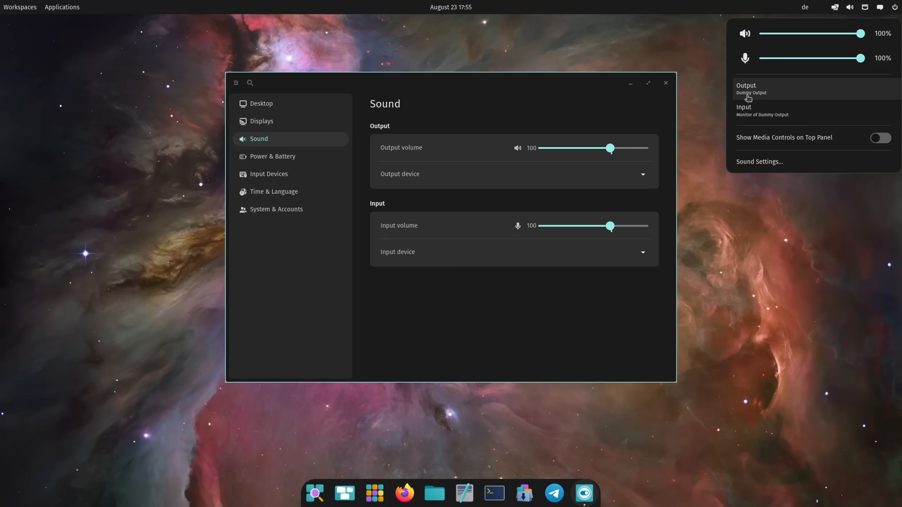
Review audio outputs, set the primary mouse button to Left, and reach the Users page.
click(272, 156)
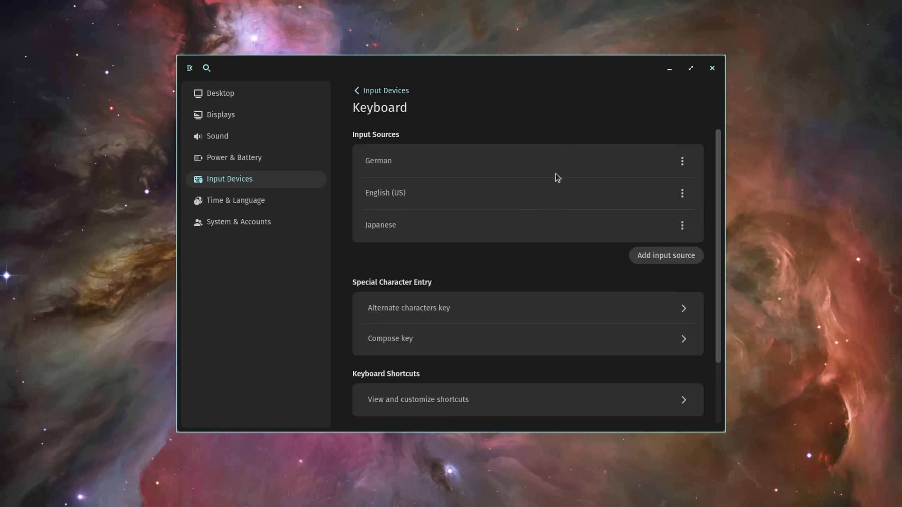
click(417, 399)
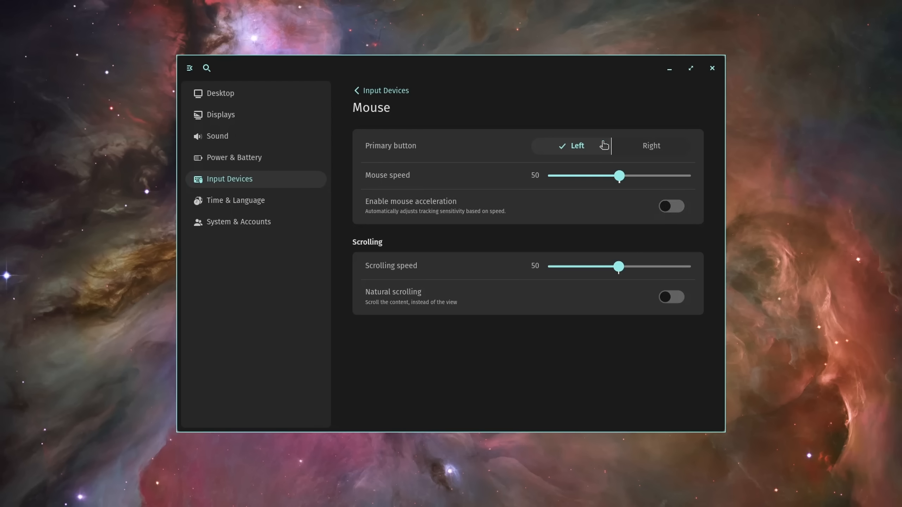
click(238, 221)
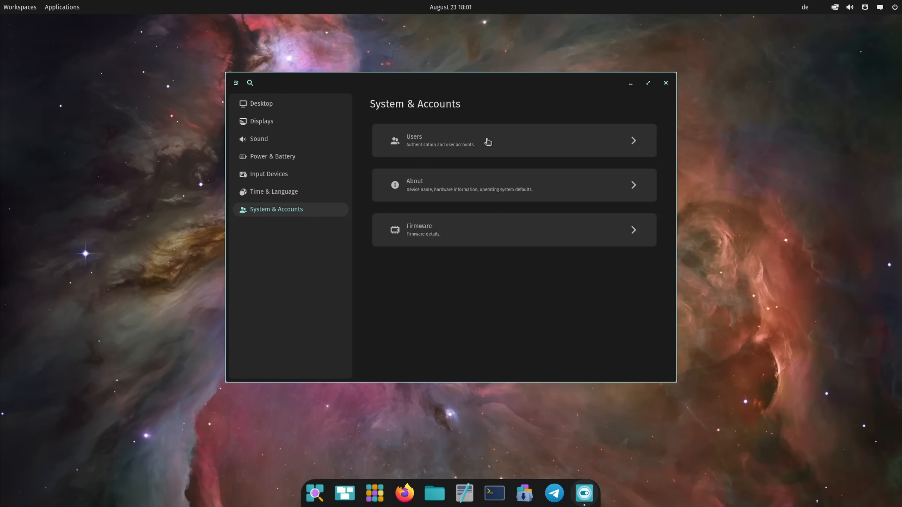
click(513, 140)
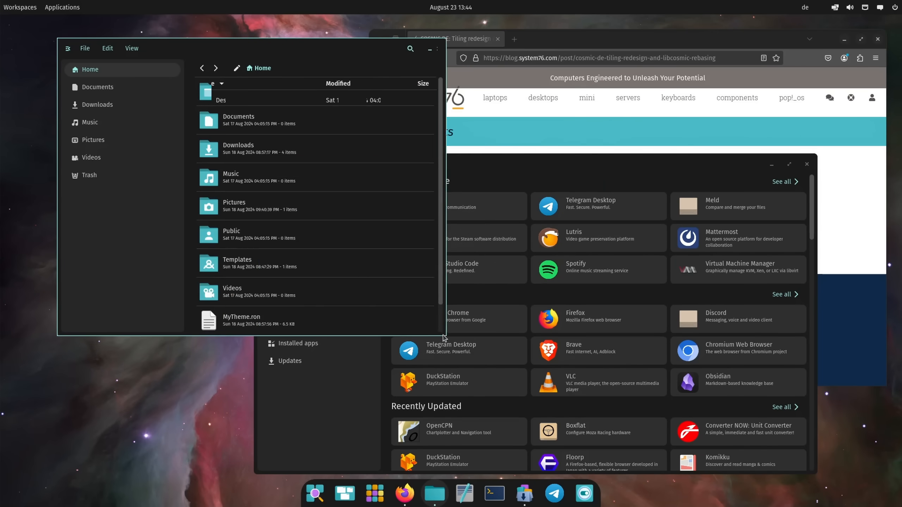
Check the App Store updates and select August 24 in the panel calendar.
click(20, 7)
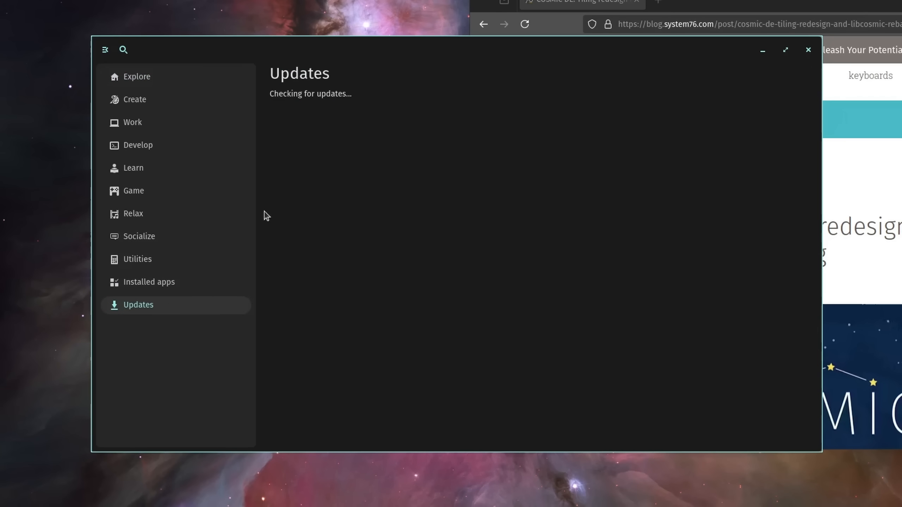
click(149, 282)
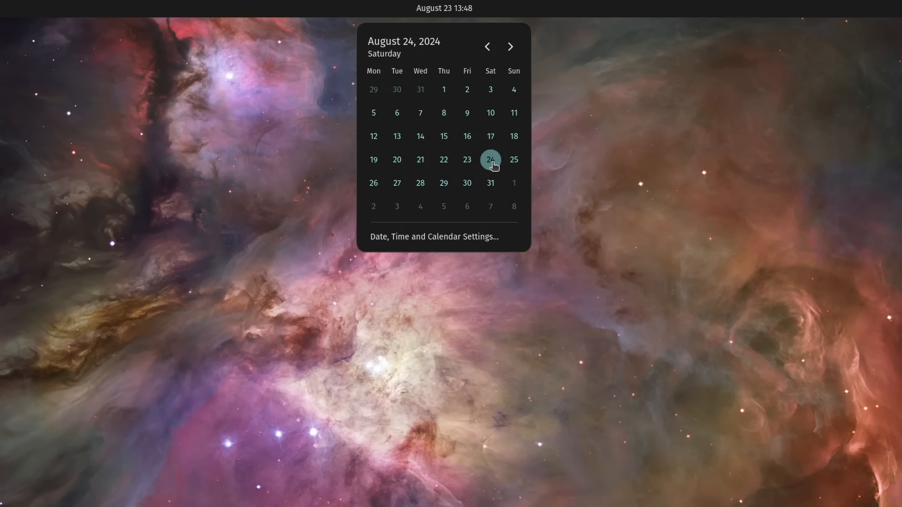
click(466, 159)
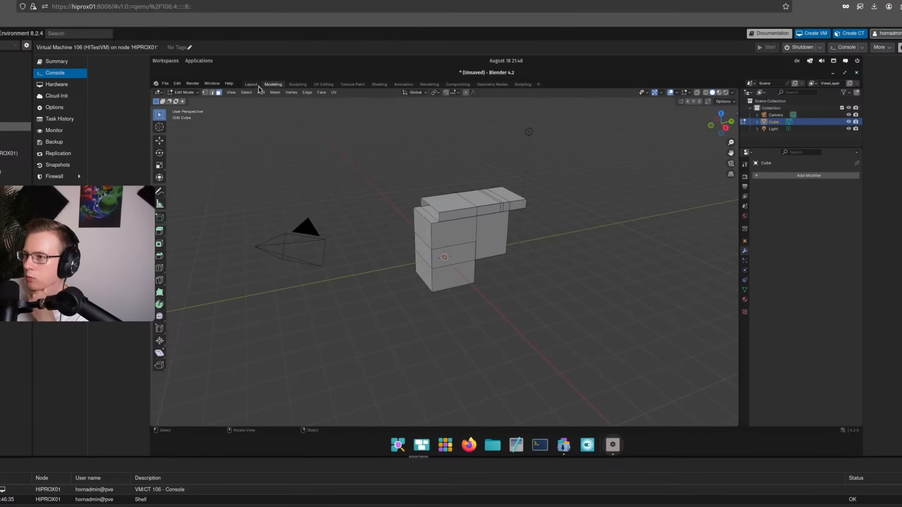
Switch Blender's cube scene to the Animation workspace, then the Rendering workspace.
click(403, 84)
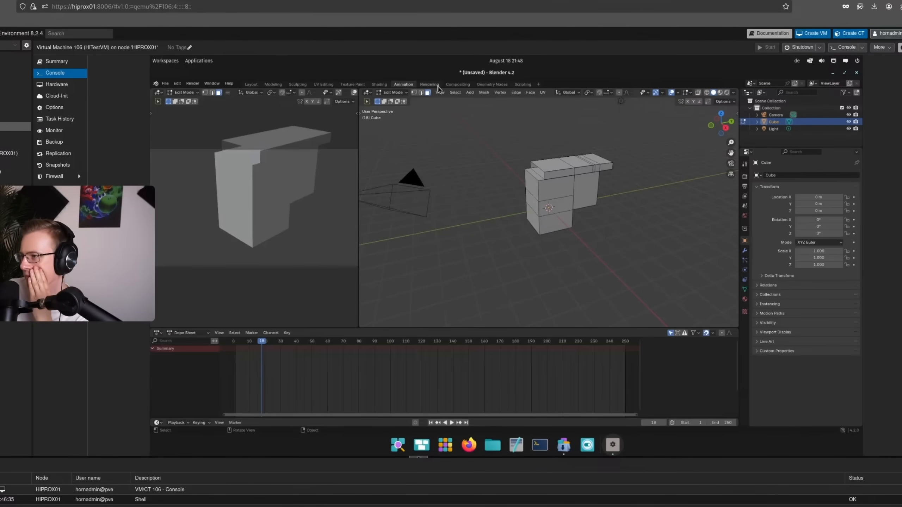
click(457, 84)
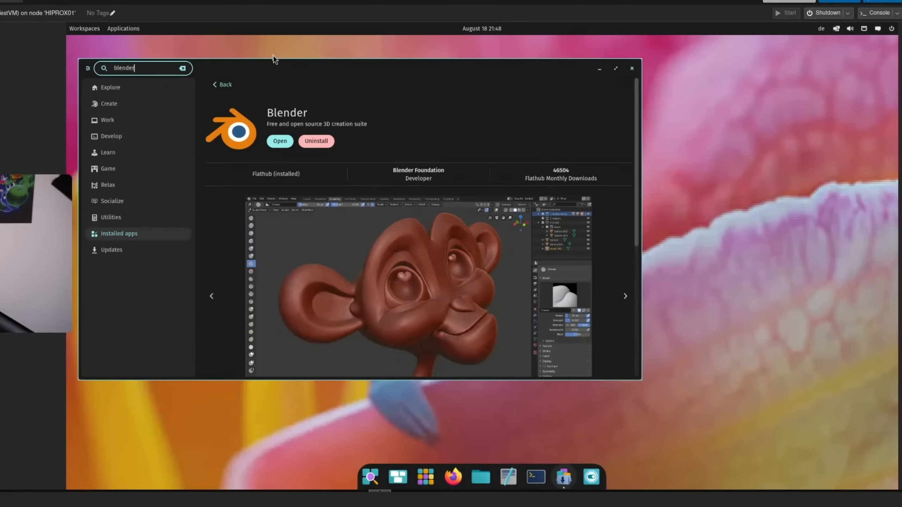
mouse_move(417, 102)
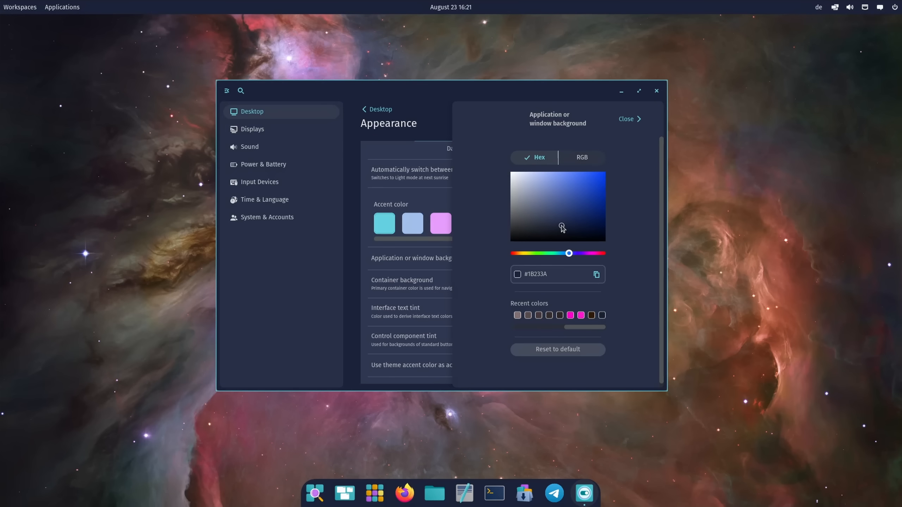
From the app library, open the System group listing Disk Usage Analyzer, Popsicle and System Monitor.
click(563, 227)
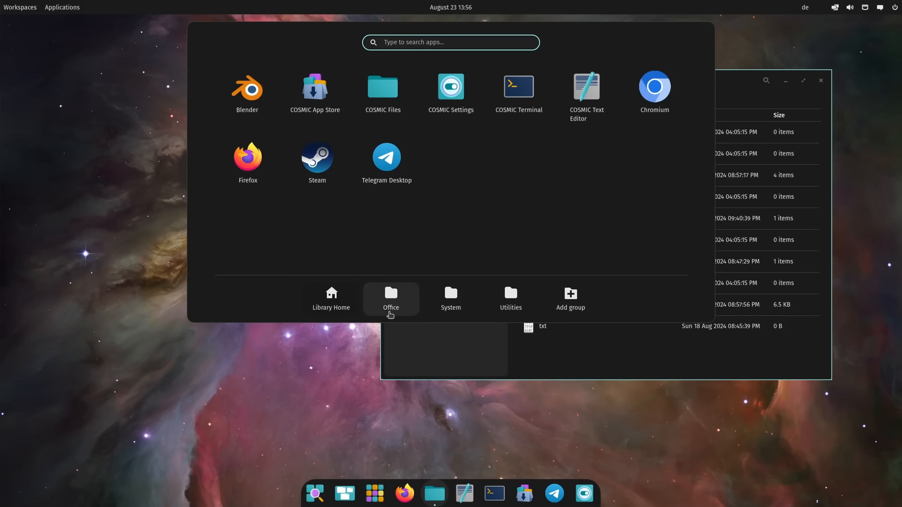
click(450, 299)
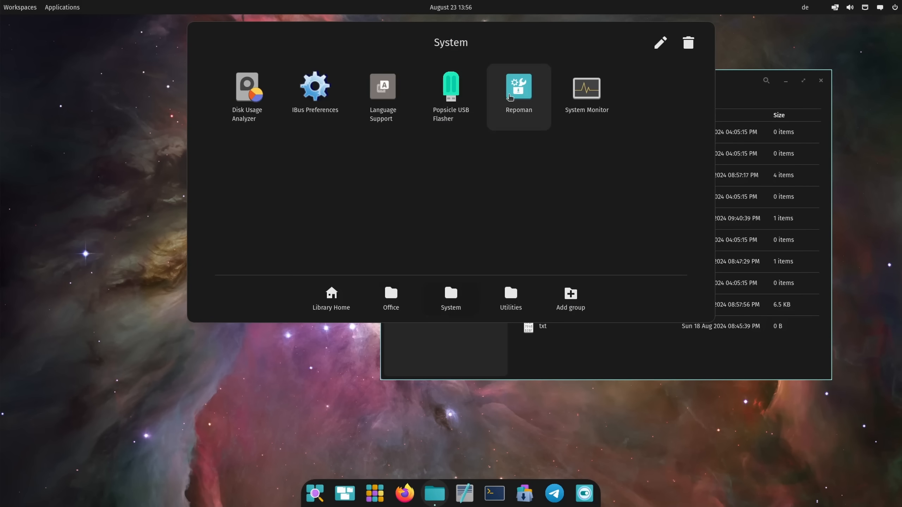